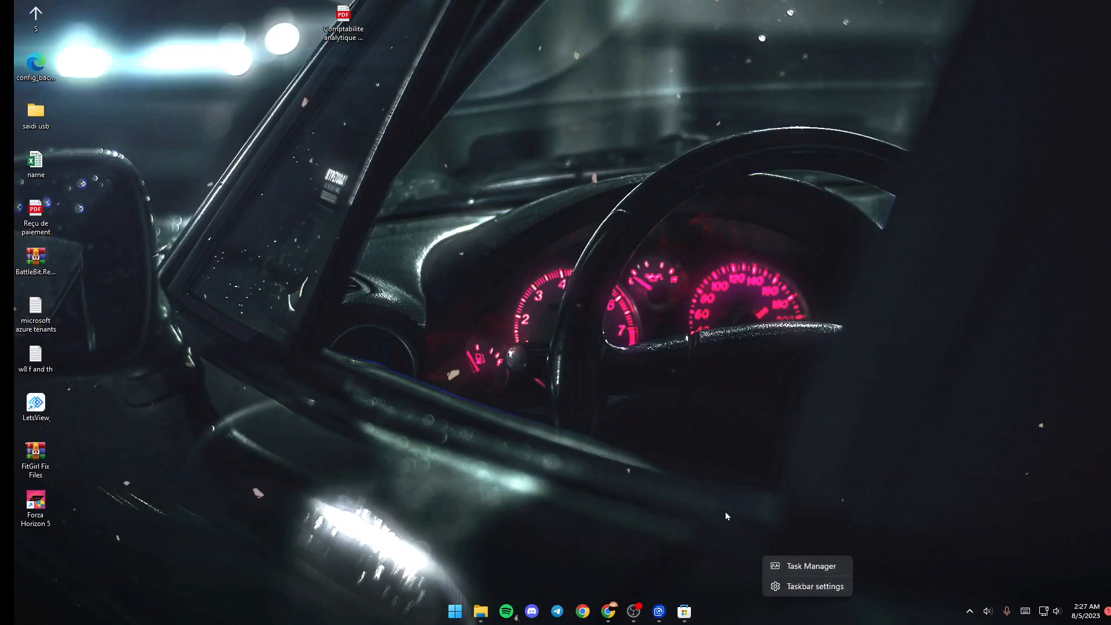
- Launch Task Manager from the taskbar's context menu
{"action": "left_click", "coordinate": [722, 515]}
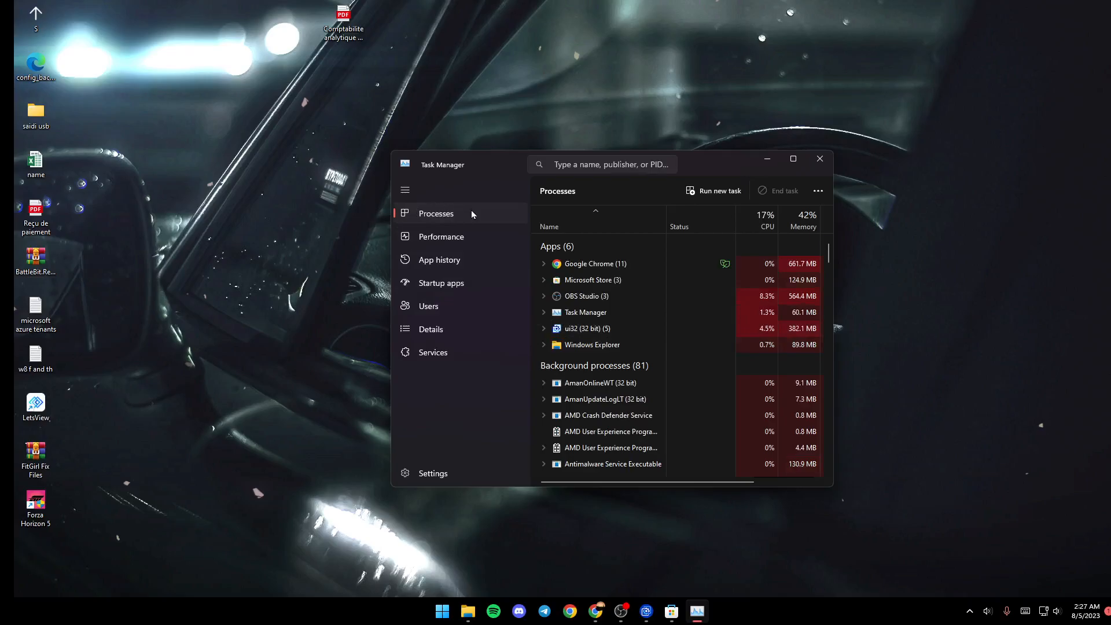
- Switch Task Manager to the Details page and scroll down to wallpaper32.exe
{"action": "left_click", "coordinate": [430, 329]}
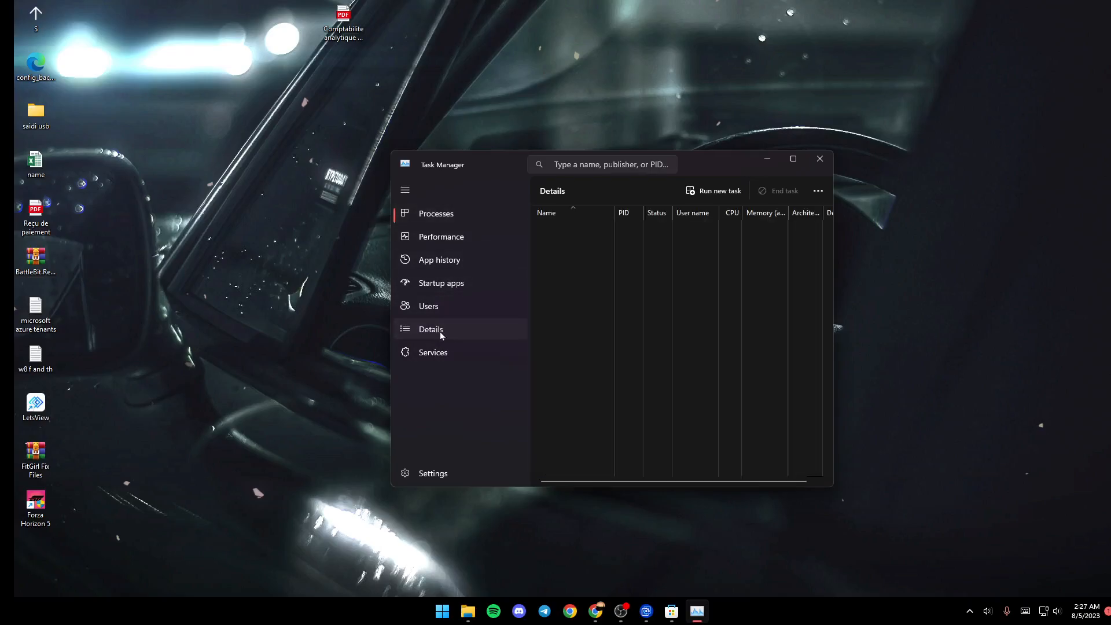
{"action": "left_click", "coordinate": [430, 329]}
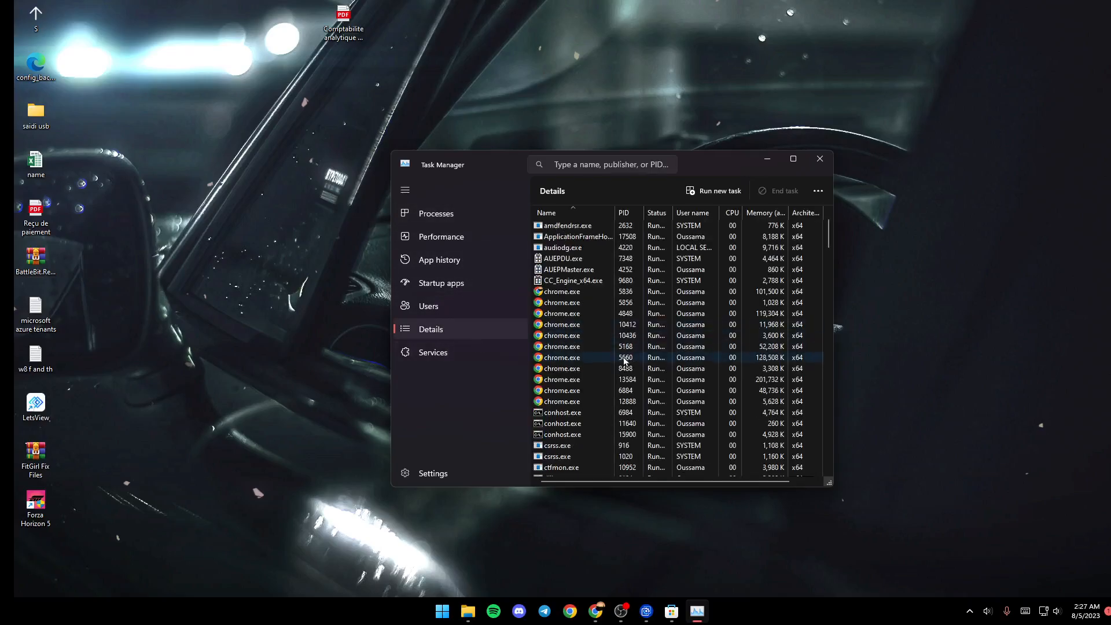
{"action": "scroll", "scroll_direction": "down", "scroll_amount": 3}
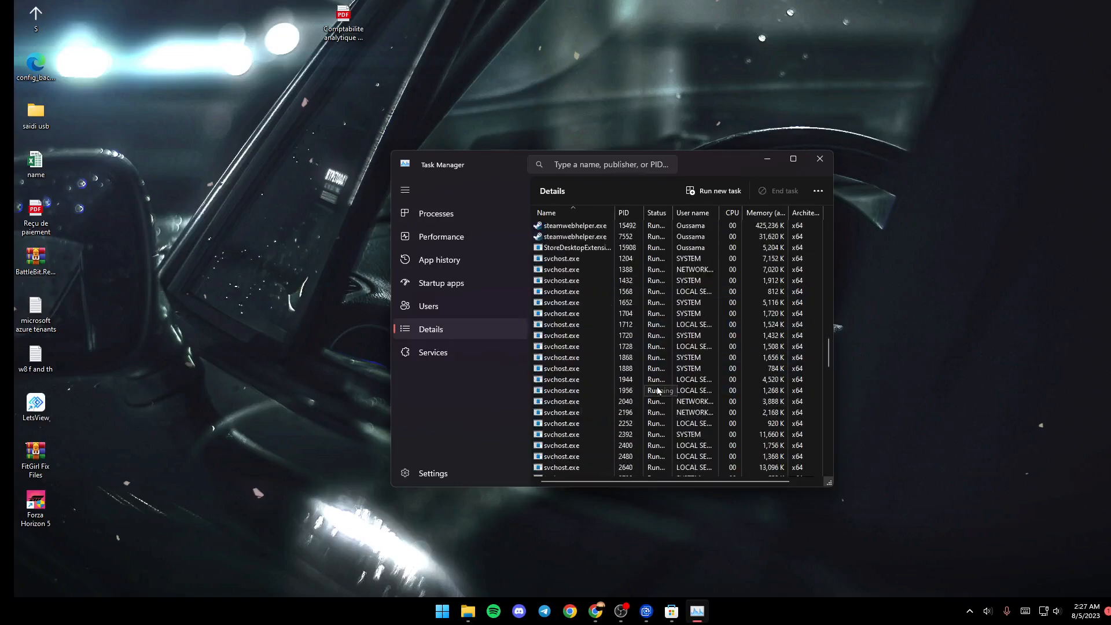
{"action": "scroll", "scroll_direction": "down", "scroll_amount": 3}
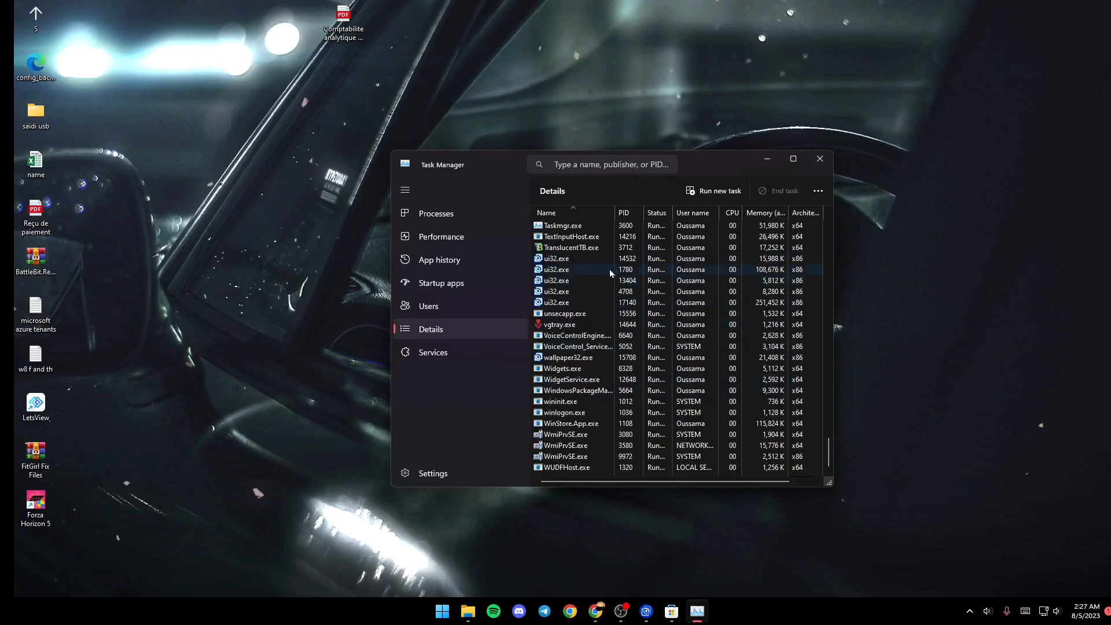
{"action": "mouse_move", "coordinate": [569, 362]}
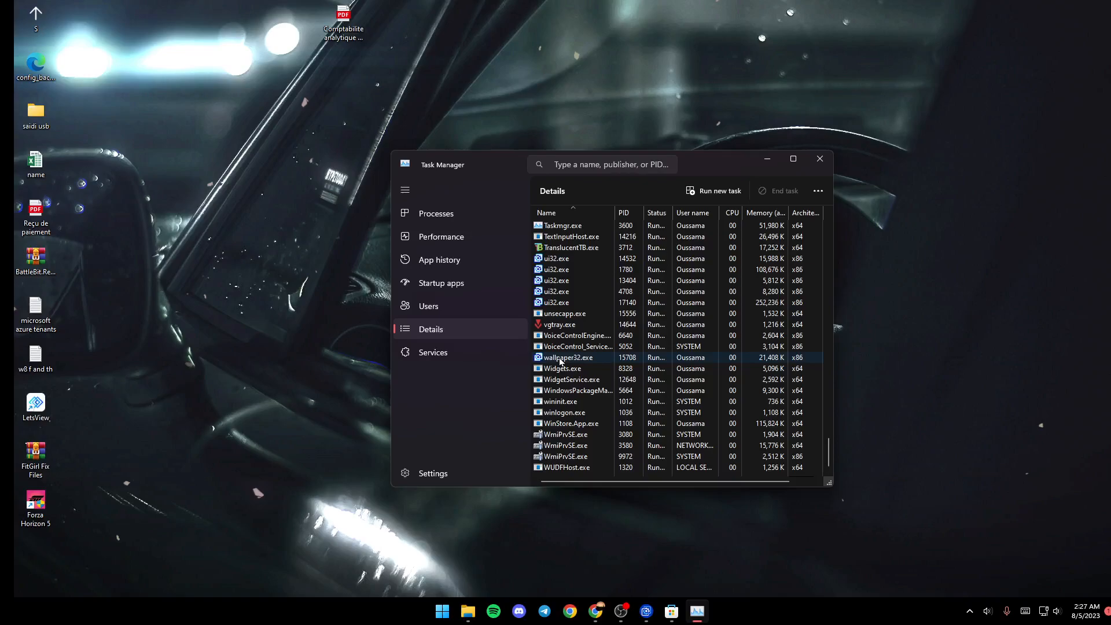
- Open the priority level choices for wallpaper32.exe
{"action": "right_click", "coordinate": [565, 357]}
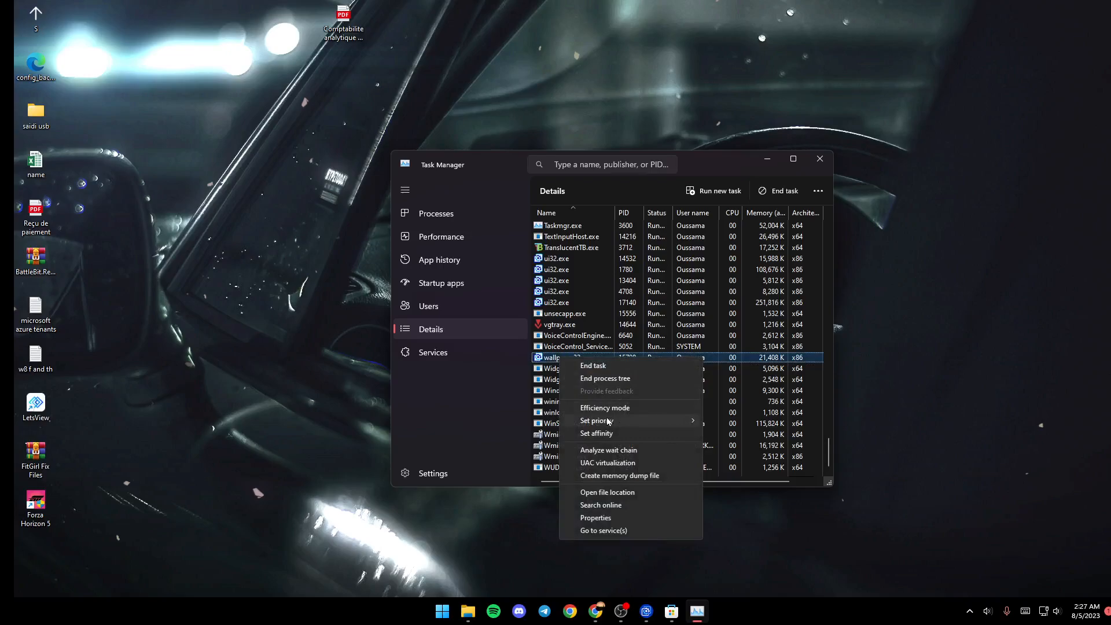
{"action": "left_click", "coordinate": [596, 420]}
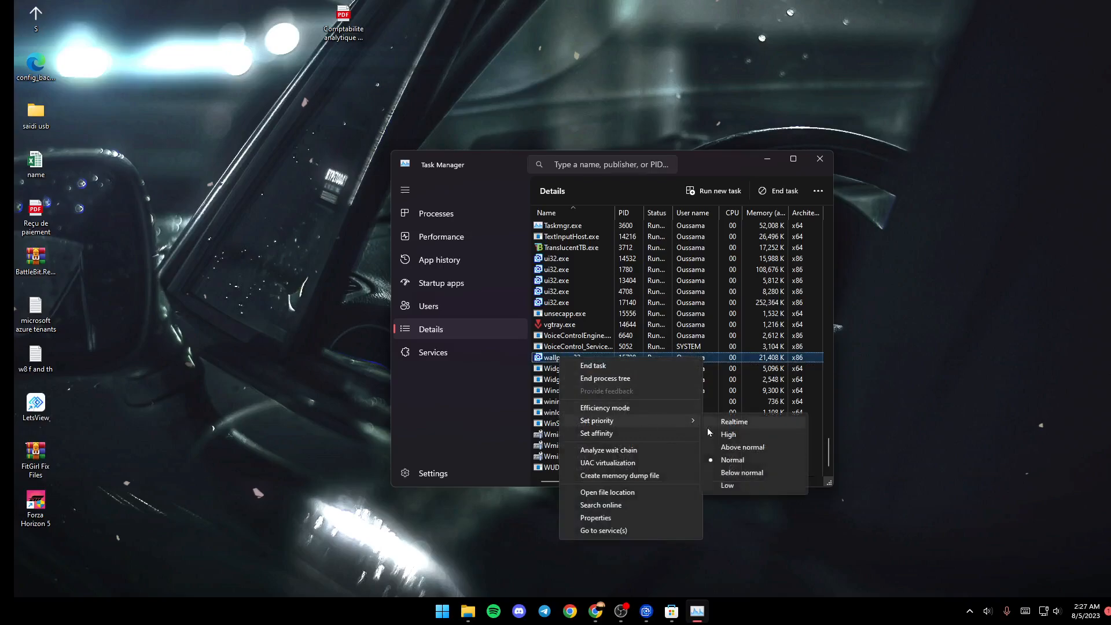
{"action": "mouse_move", "coordinate": [728, 434]}
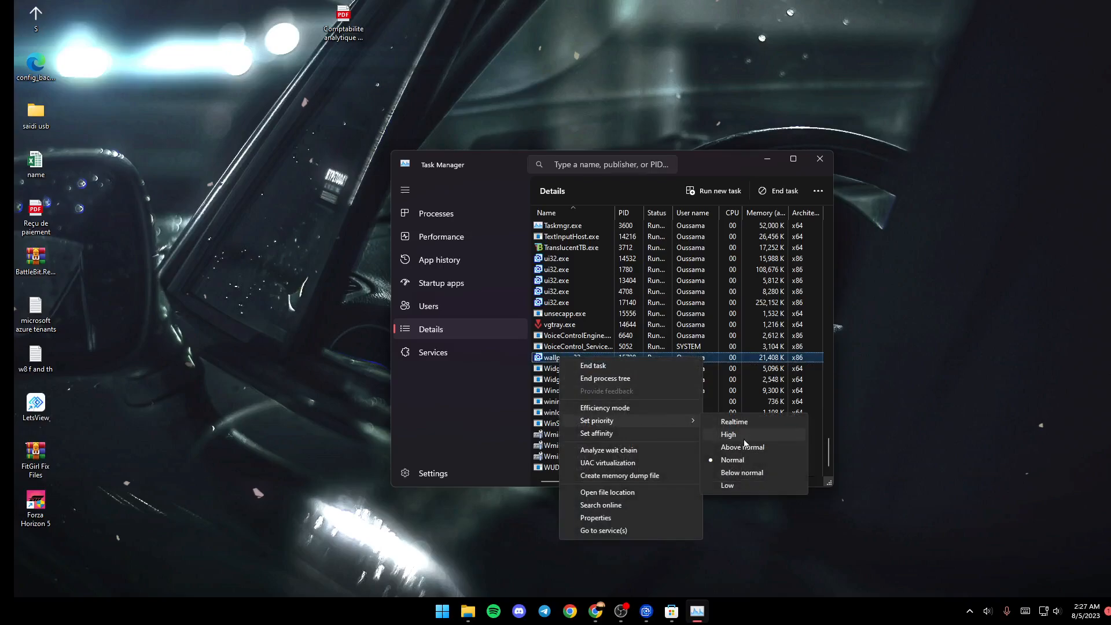
{"action": "mouse_move", "coordinate": [634, 428]}
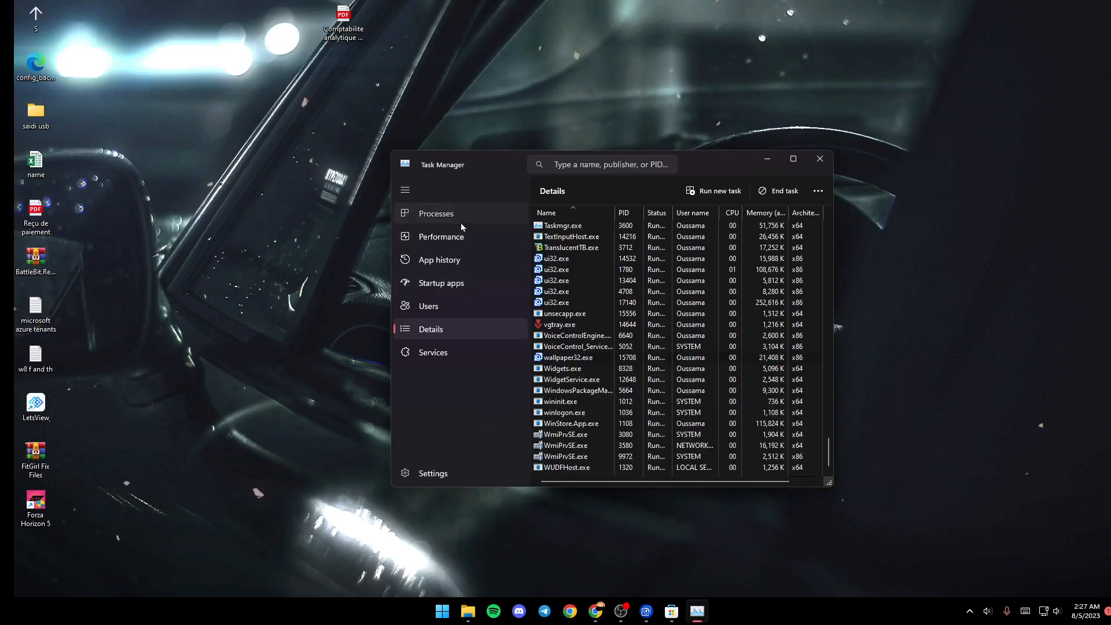
- End the ui32 (32 bit) app from Processes and close Task Manager
{"action": "left_click", "coordinate": [436, 214]}
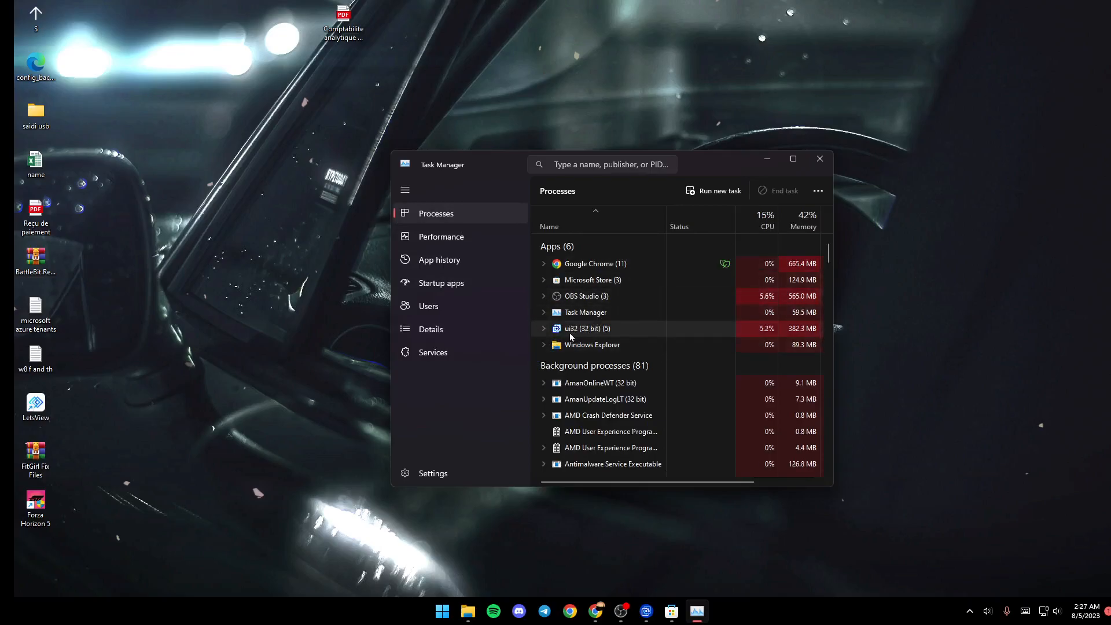
{"action": "right_click", "coordinate": [587, 328]}
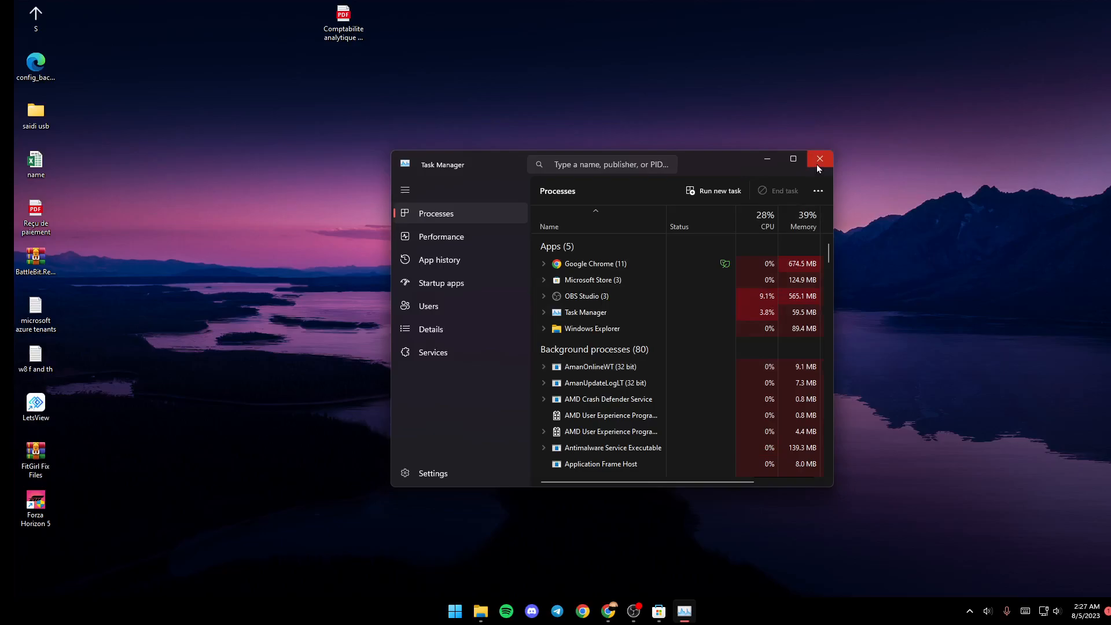
{"action": "left_click", "coordinate": [820, 158]}
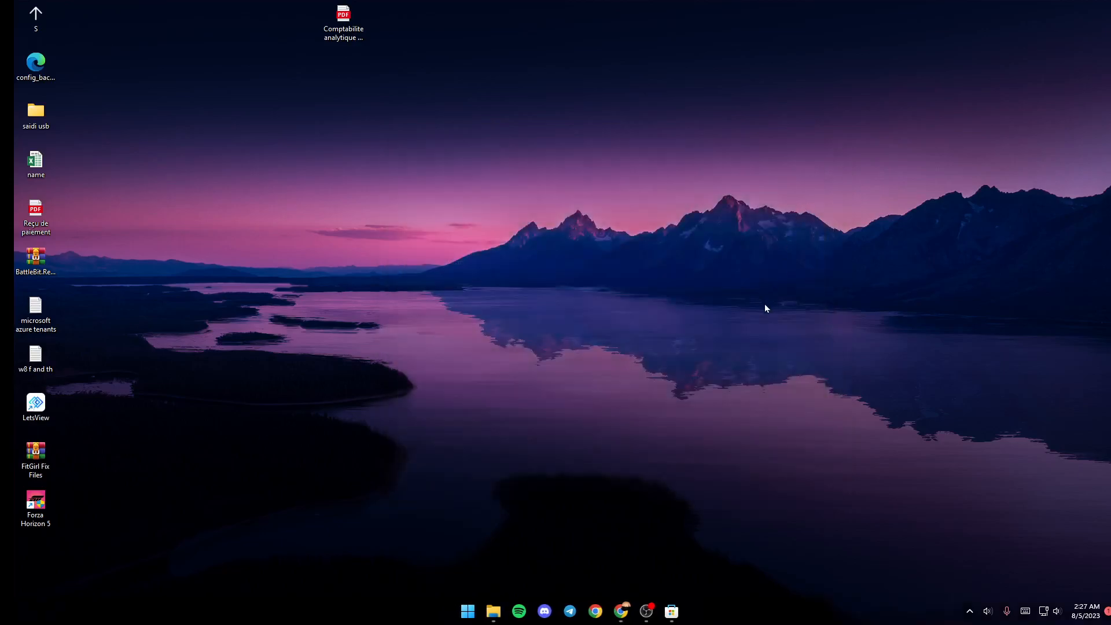
{"action": "mouse_move", "coordinate": [771, 307]}
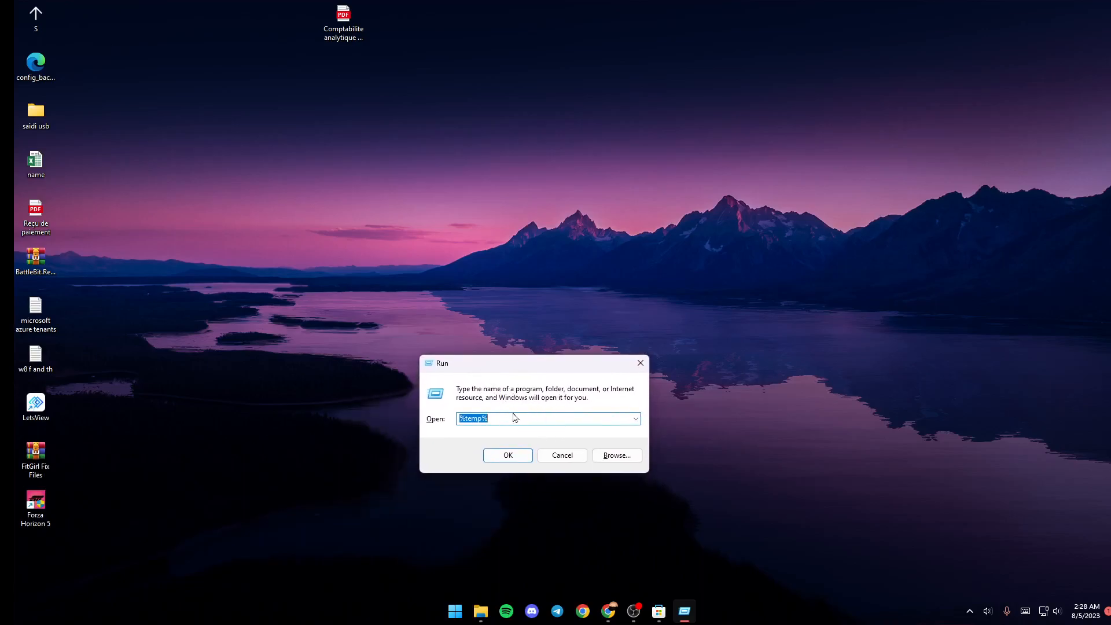
- Run %temp% from the Run dialog to open the Temp folder
{"action": "left_click", "coordinate": [496, 418]}
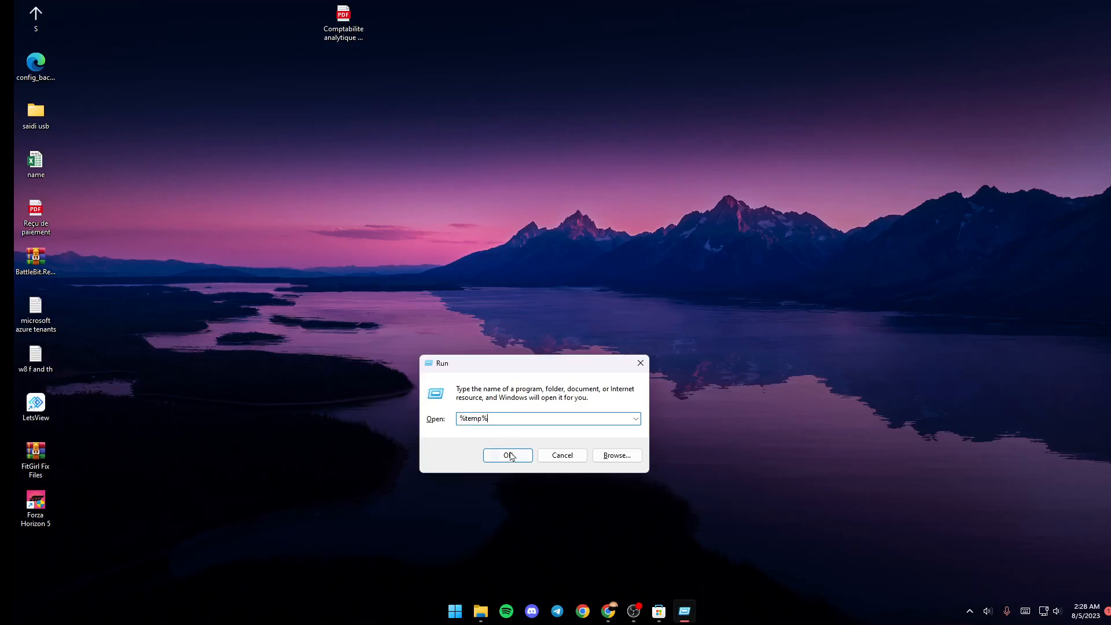
{"action": "left_click", "coordinate": [508, 455]}
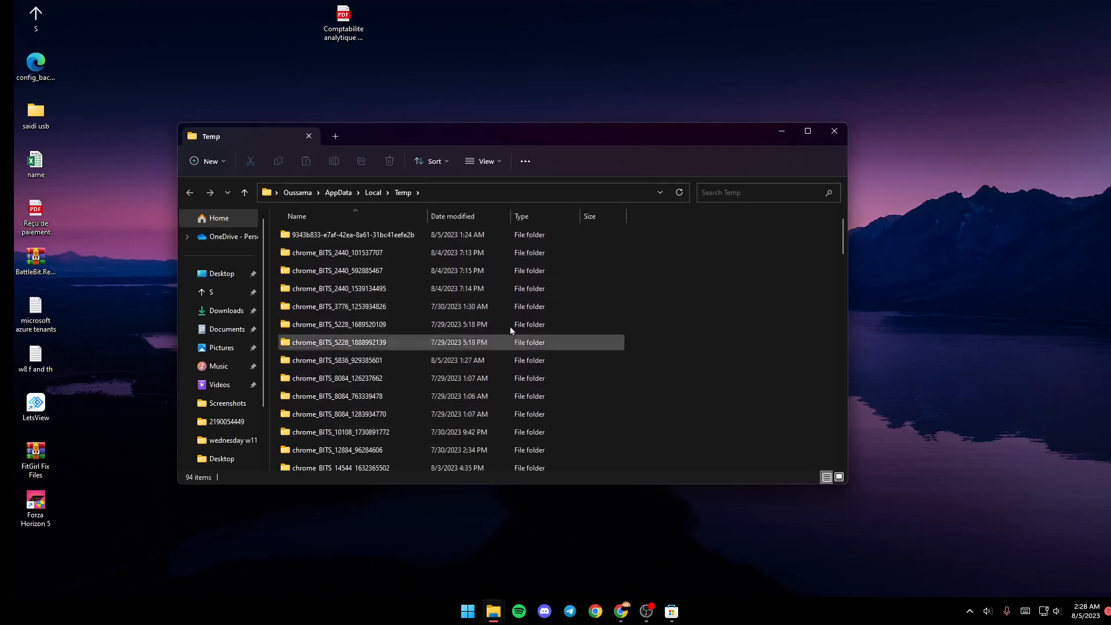
- Select all 94 items in the Temp folder with Ctrl+A
{"action": "scroll", "scroll_direction": "down", "scroll_amount": 3}
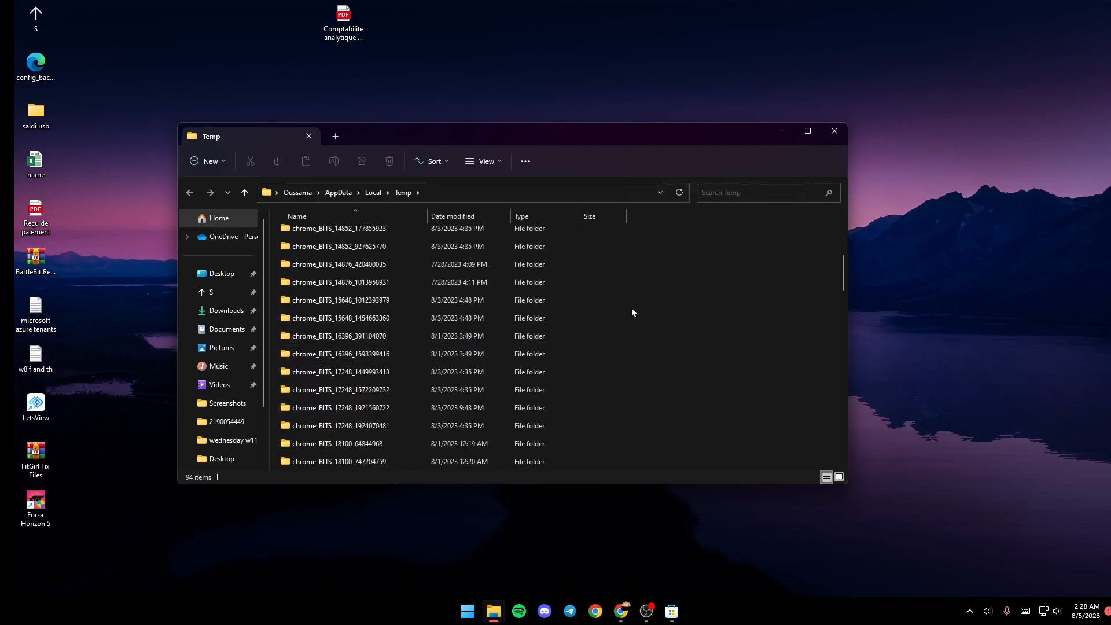
{"action": "scroll", "scroll_direction": "down", "scroll_amount": 3}
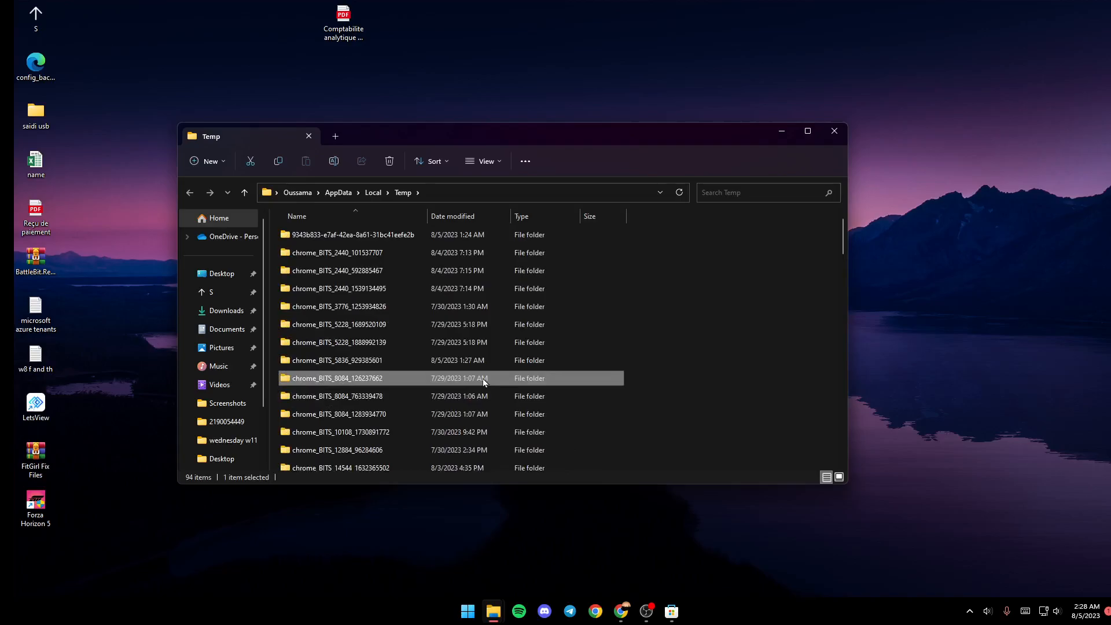
{"action": "key", "text": "ctrl+a"}
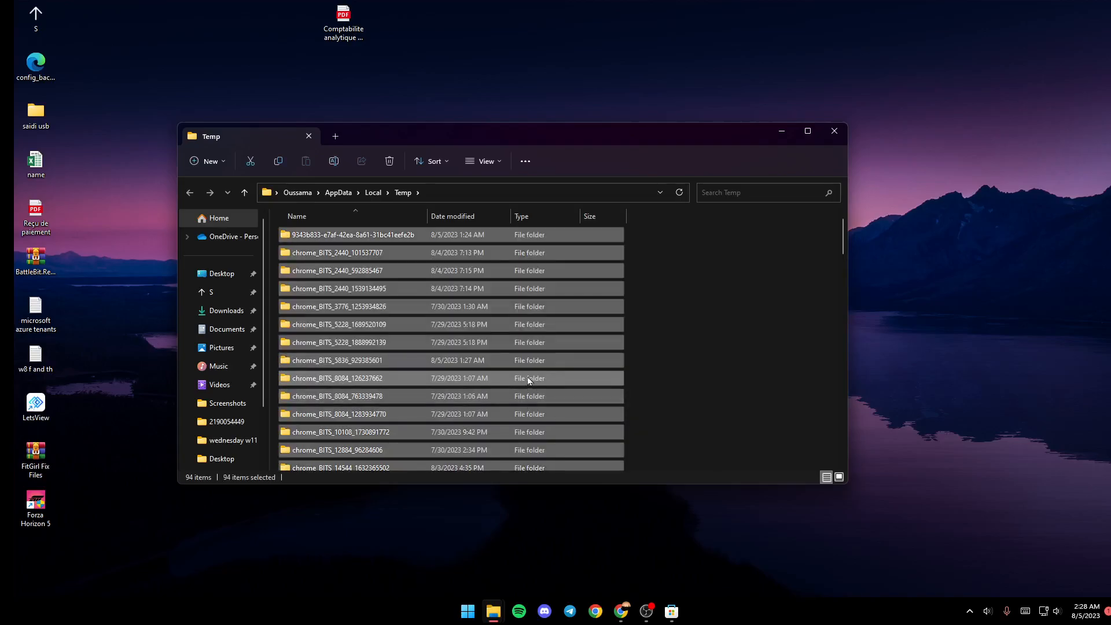
{"action": "mouse_move", "coordinate": [615, 398]}
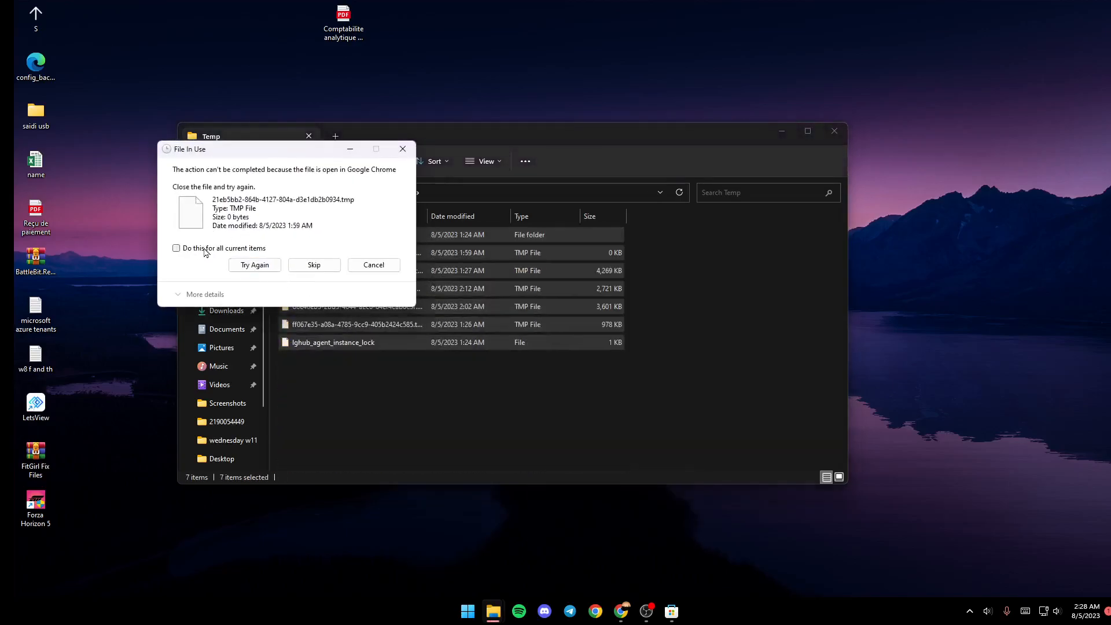
- Skip all in-use files and folders during deletion, leaving seven items in Temp
{"action": "left_click", "coordinate": [176, 249]}
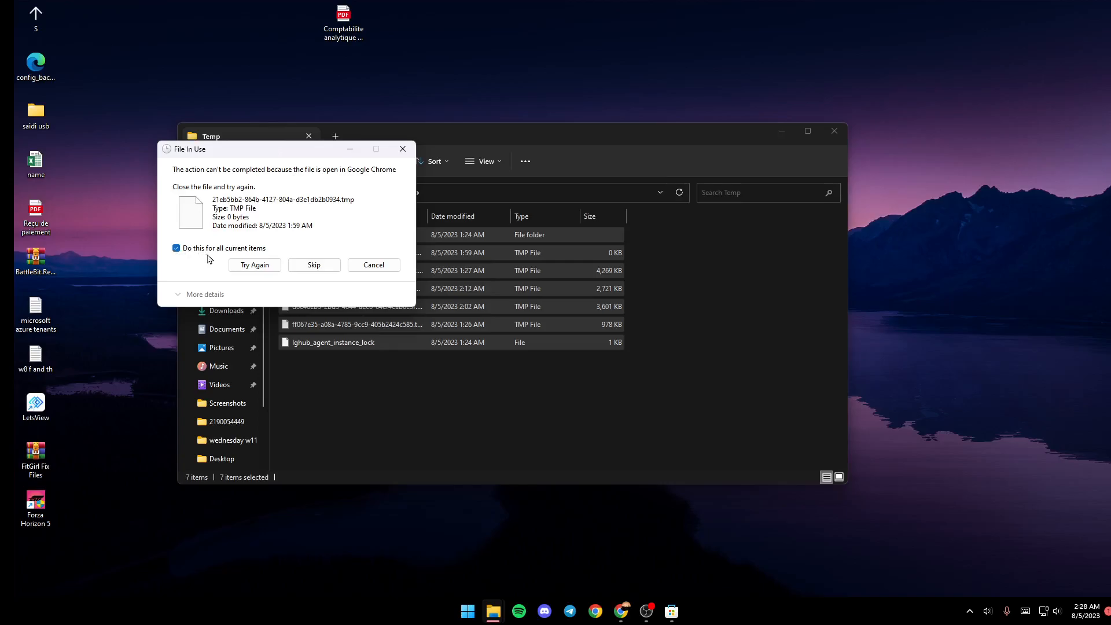
{"action": "mouse_move", "coordinate": [313, 264]}
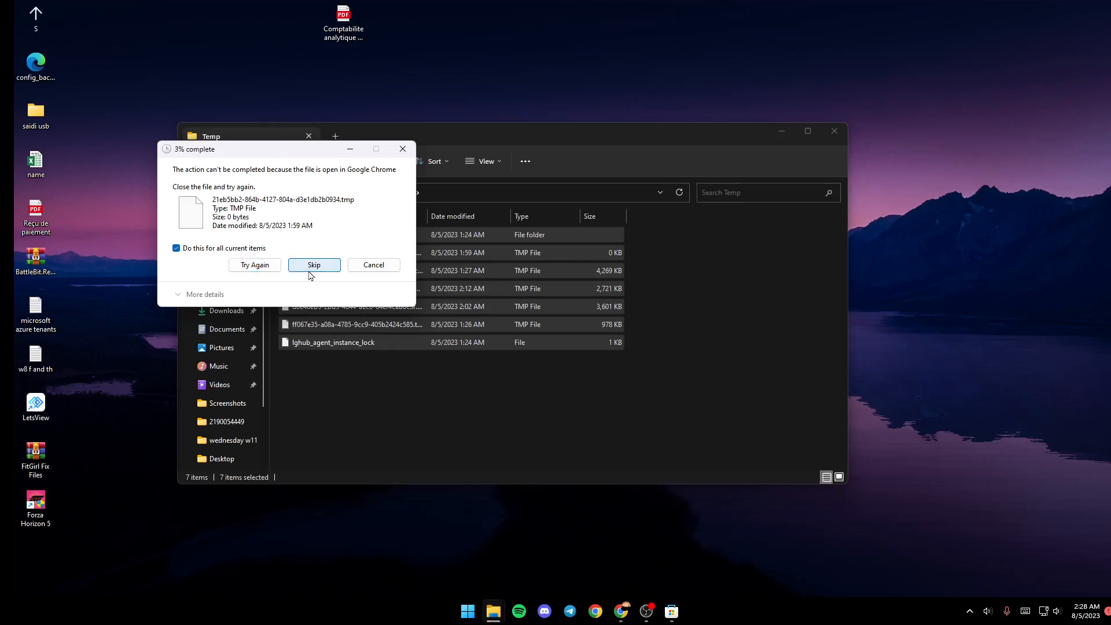
{"action": "left_click", "coordinate": [313, 265]}
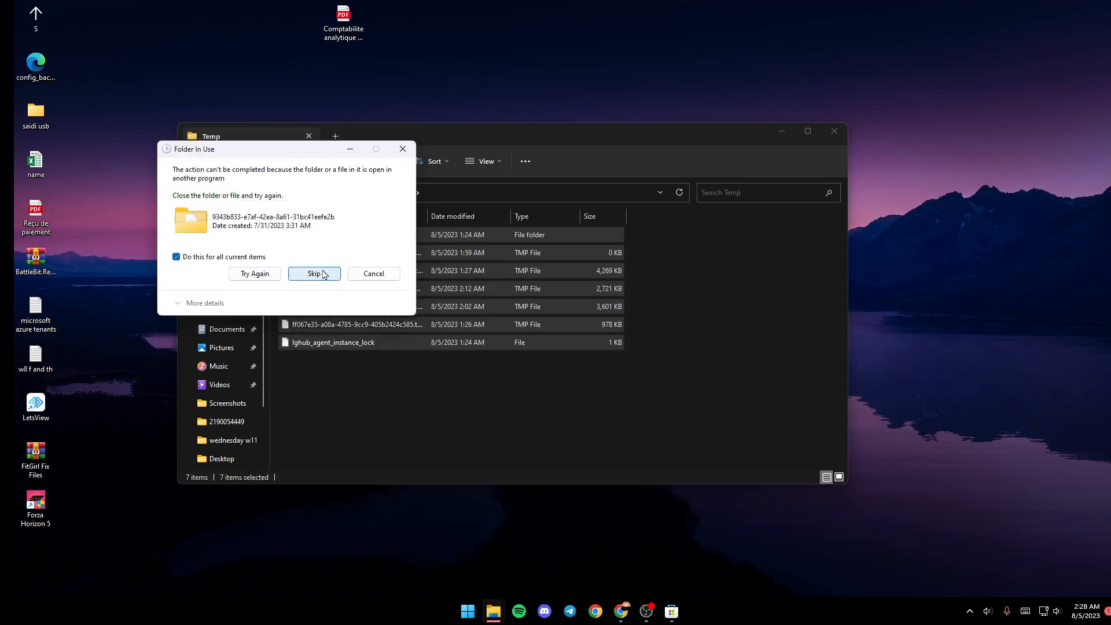
{"action": "left_click", "coordinate": [313, 273]}
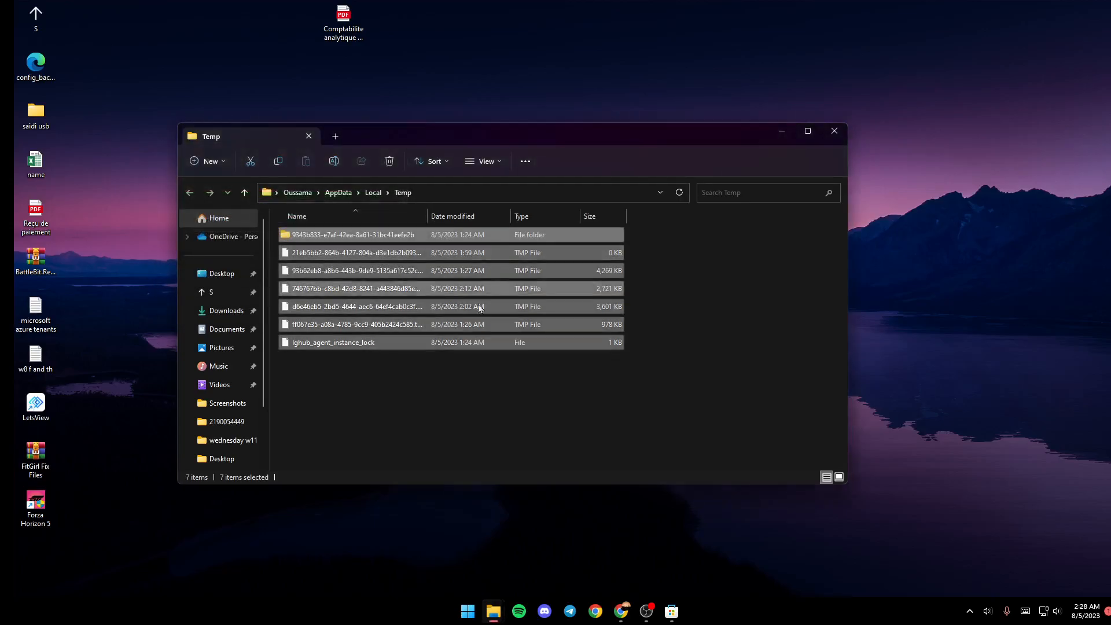
{"action": "mouse_move", "coordinate": [622, 192]}
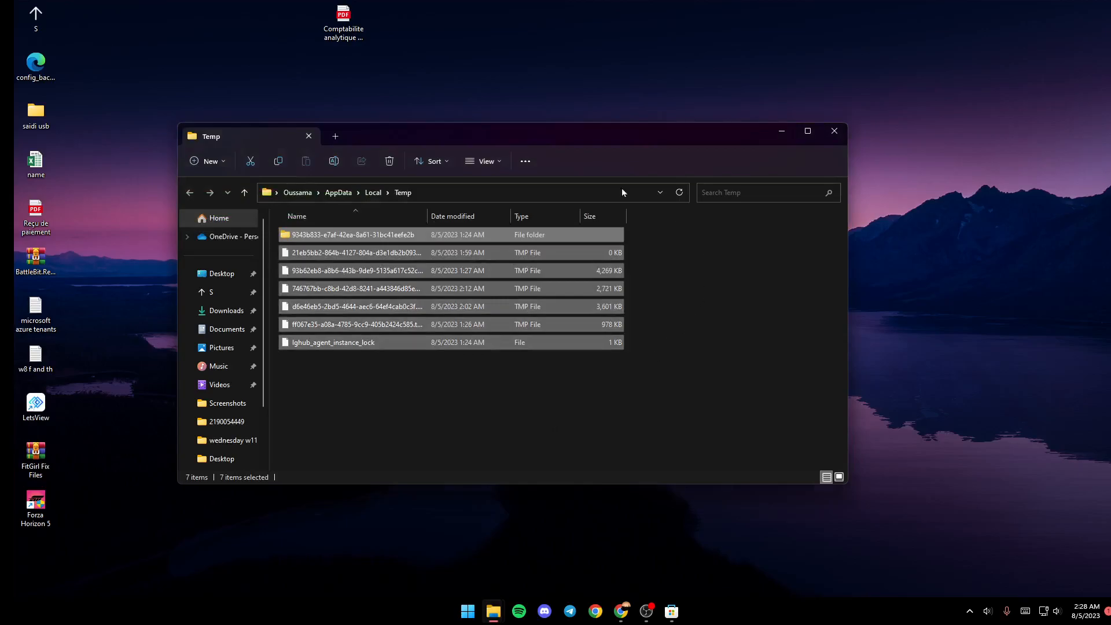
{"action": "left_click", "coordinate": [834, 131]}
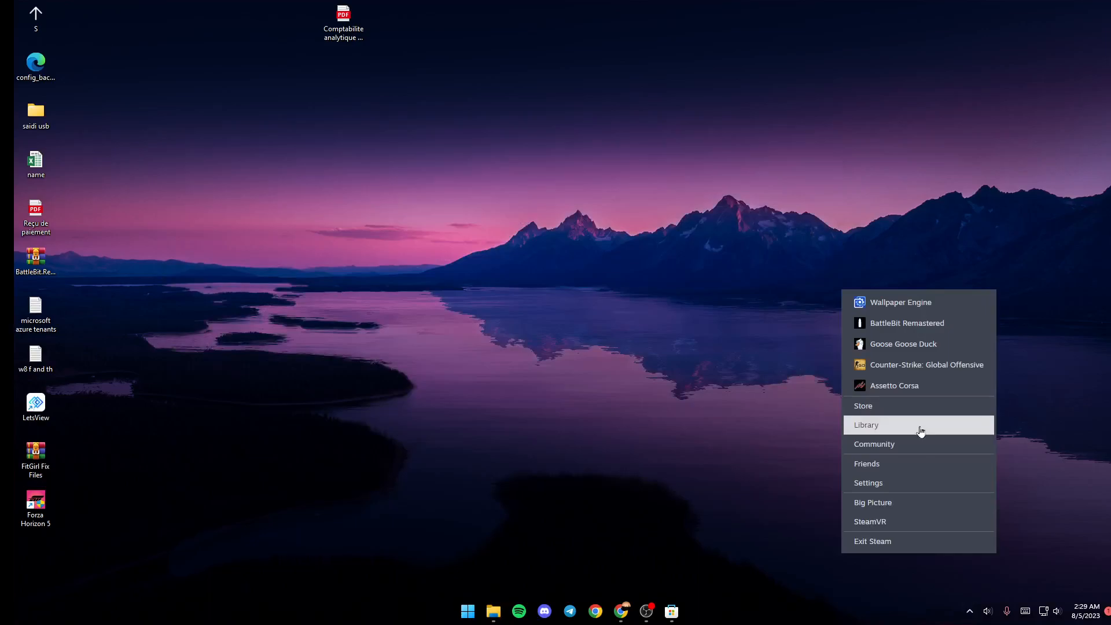
- Launch Wallpaper Engine from the Steam Library
{"action": "left_click", "coordinate": [866, 425]}
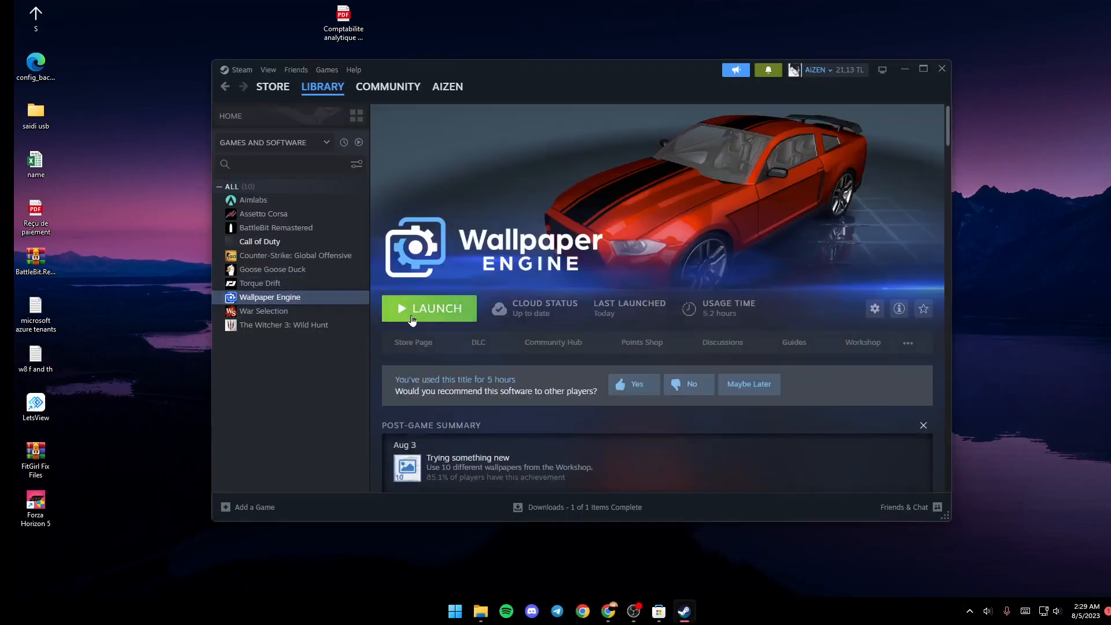
{"action": "left_click", "coordinate": [428, 307]}
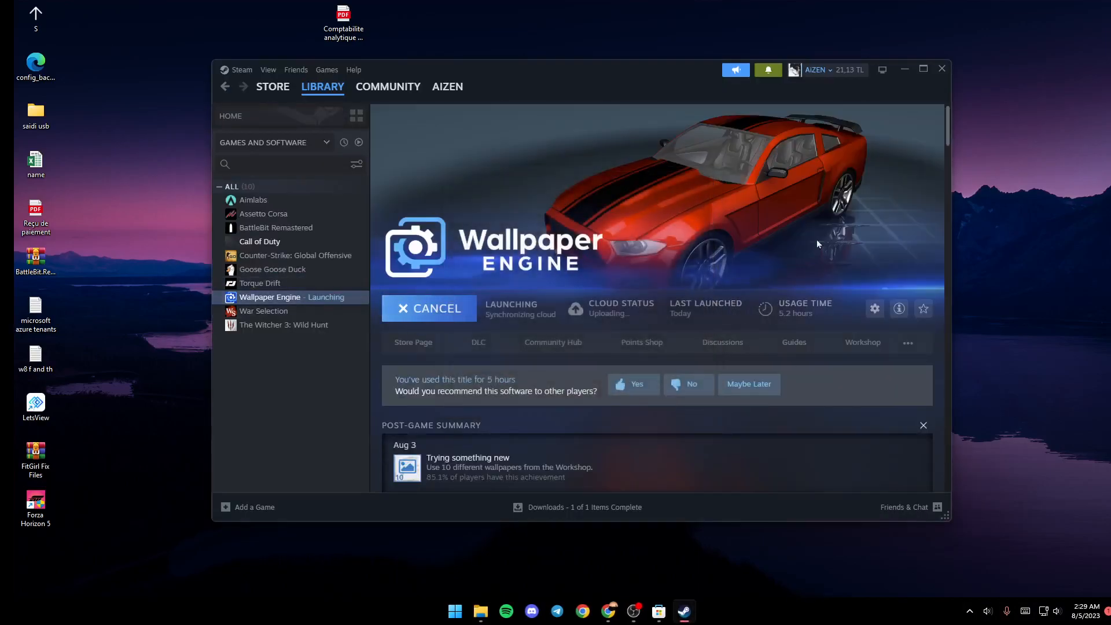